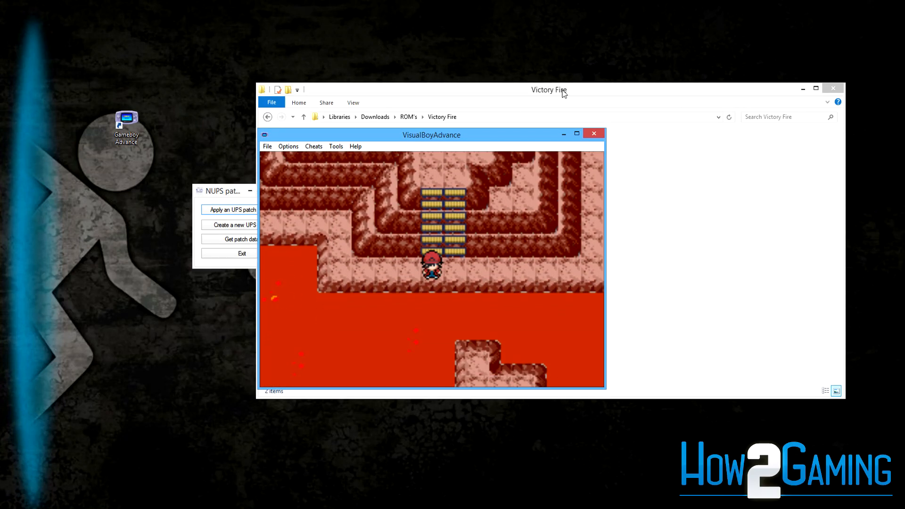
Maximize the game window and walk the trainer along the lava cave ledge with the arrow keys
left_click(577, 133)
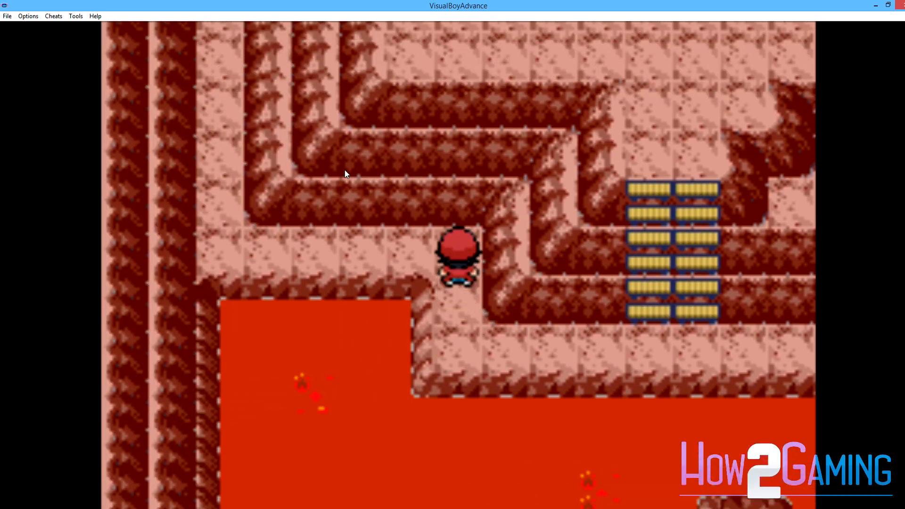
key("Left")
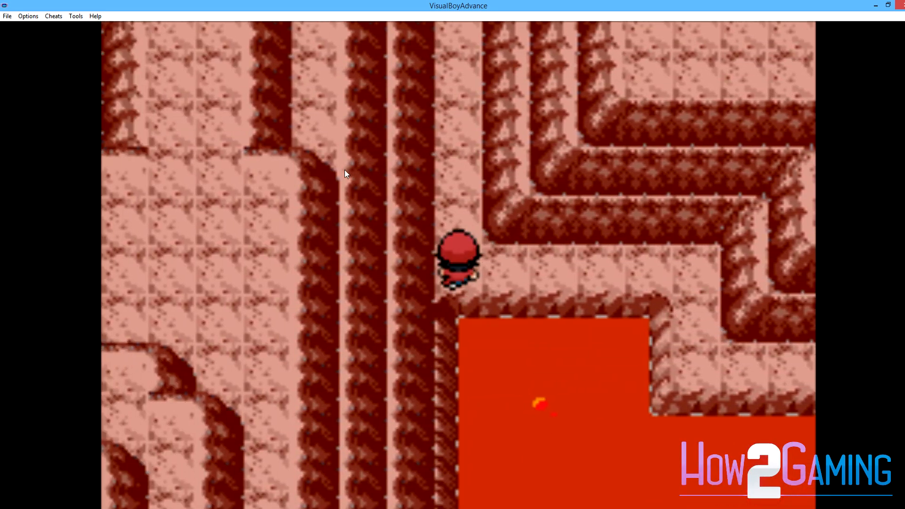
key("Up")
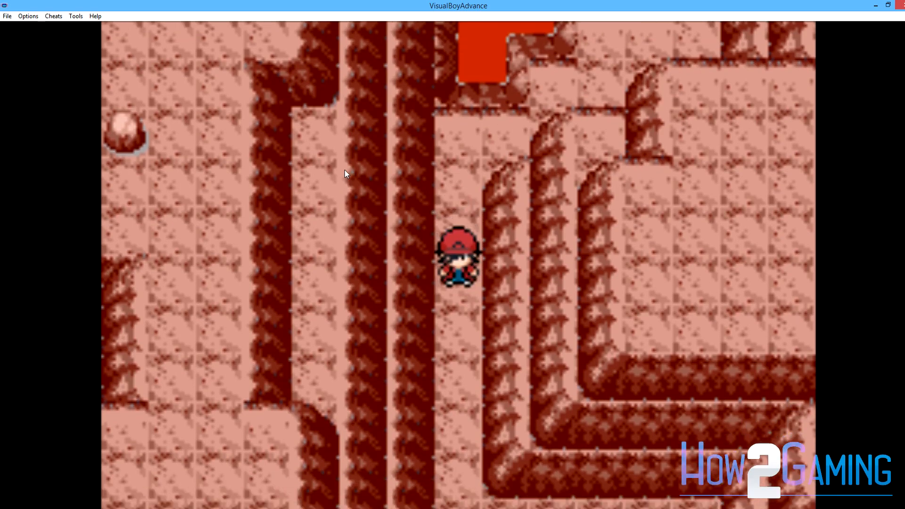
key("Down")
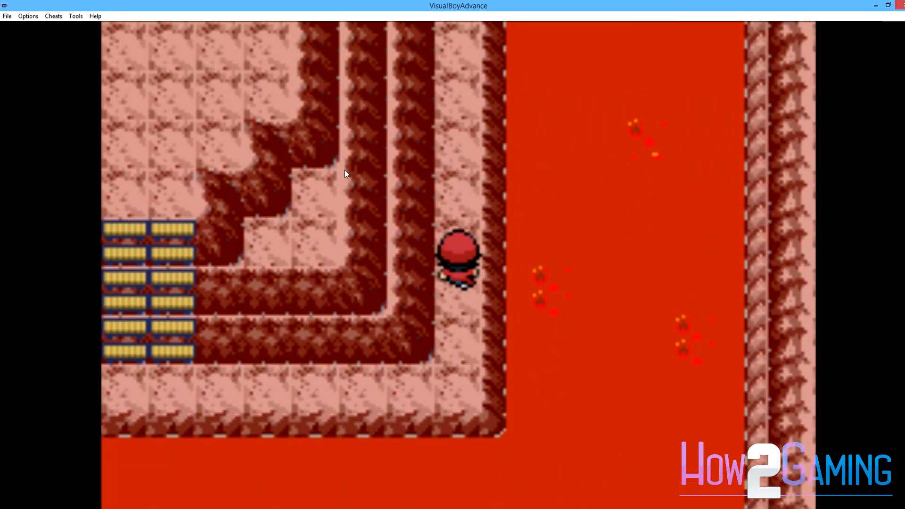
key("Up")
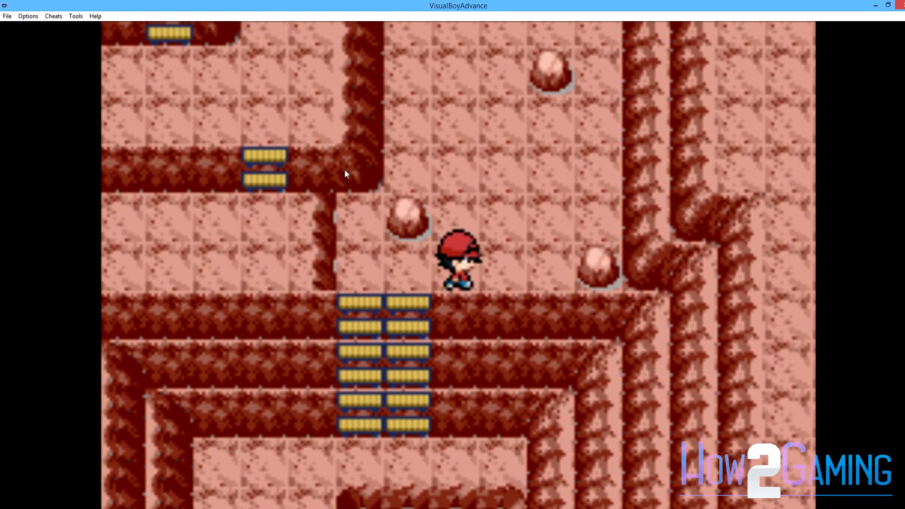
key("Up")
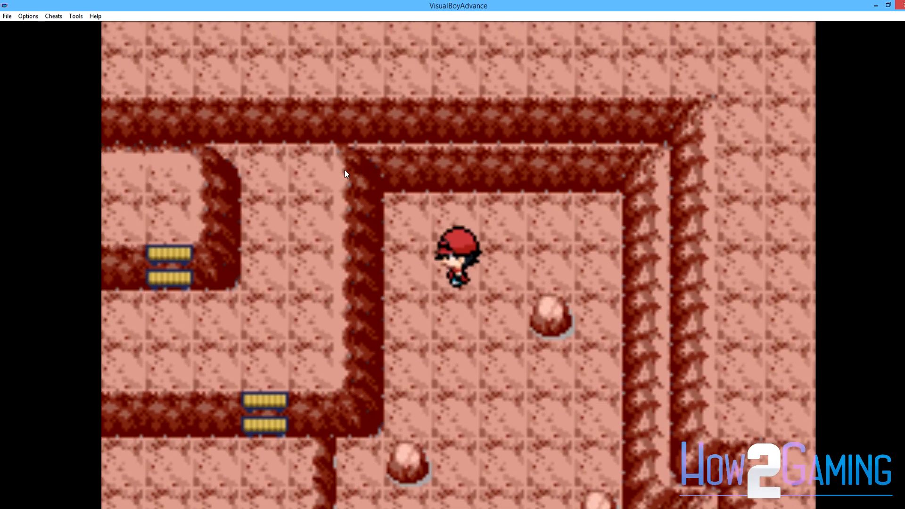
key("Down")
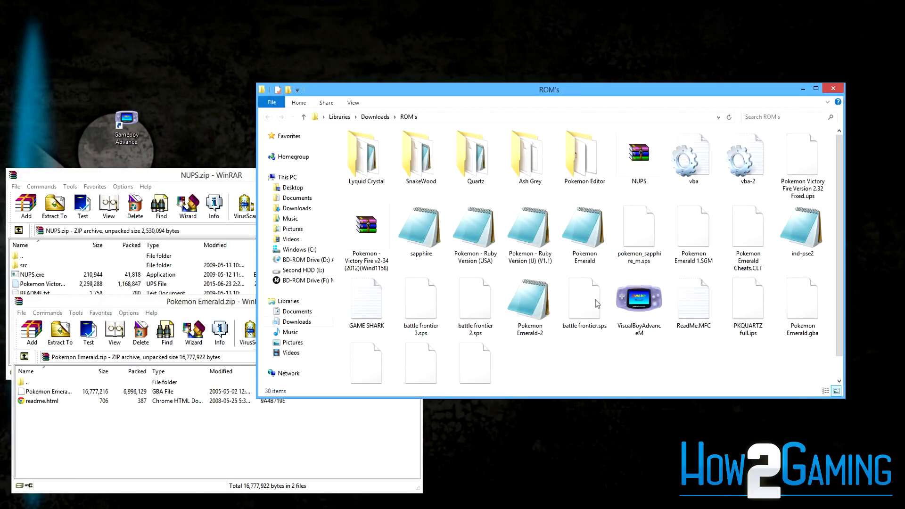
mouse_move(622, 294)
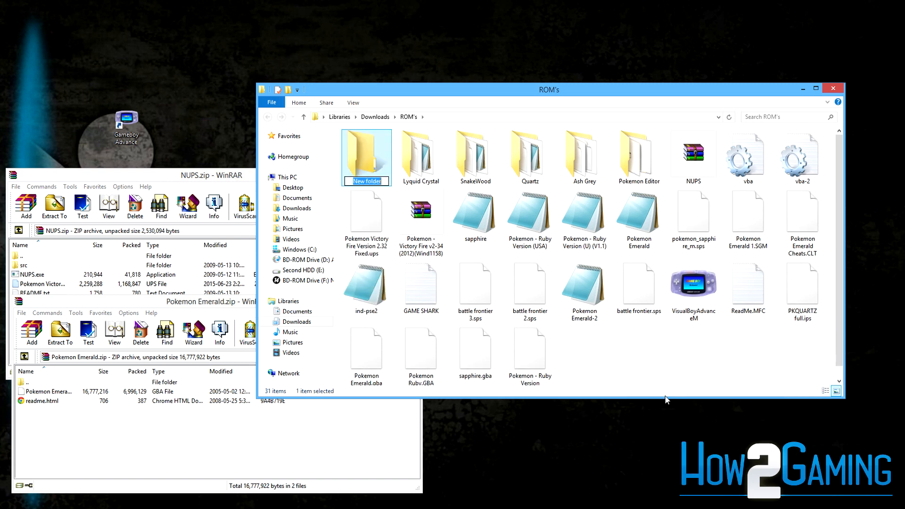
Name the new folder 'Victory Fire' and gather the .ups patch and Pokemon Emerald.GBA into it
type("Victory Fire")
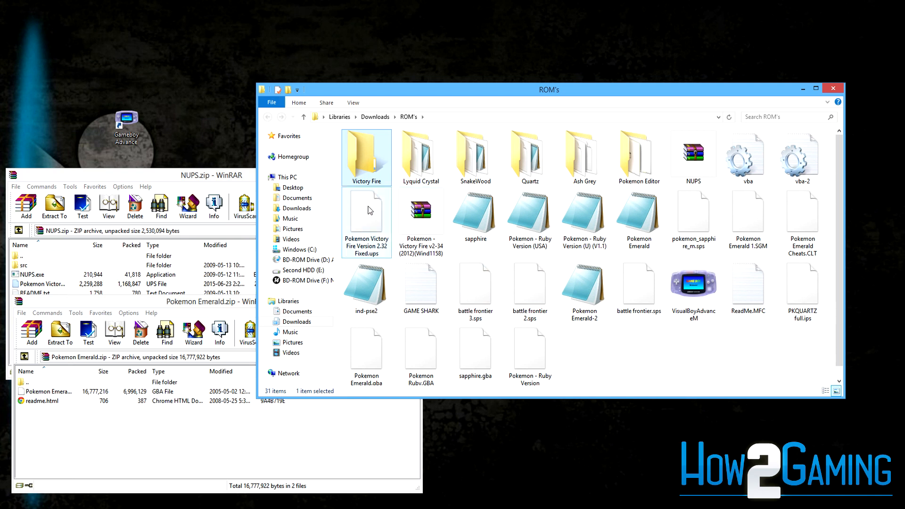
left_click(366, 217)
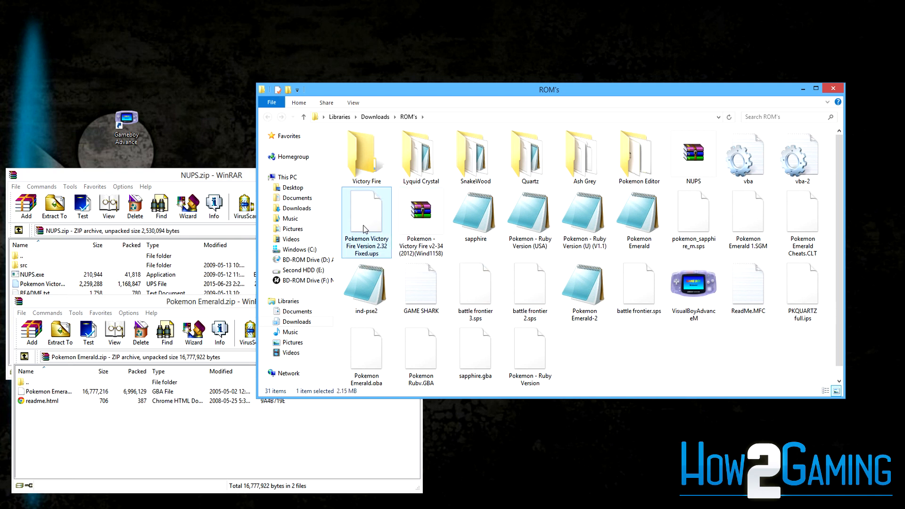
double_click(366, 155)
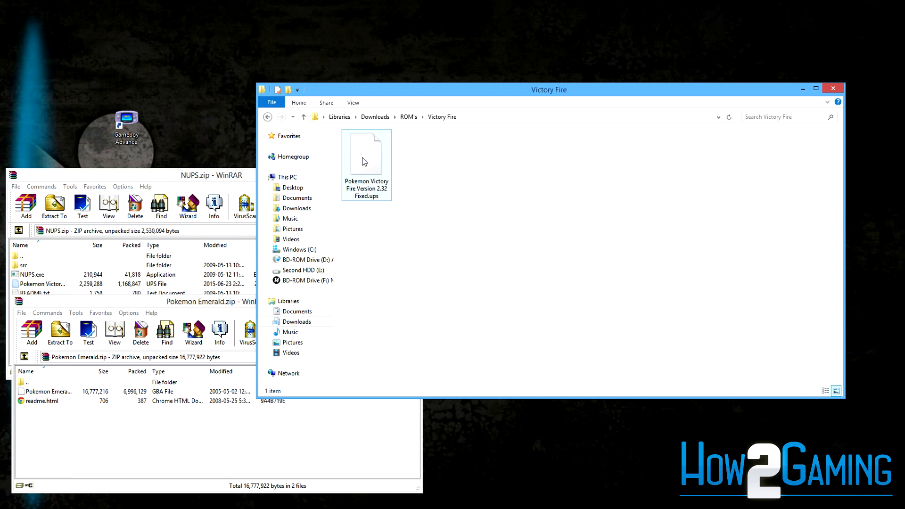
left_click(48, 391)
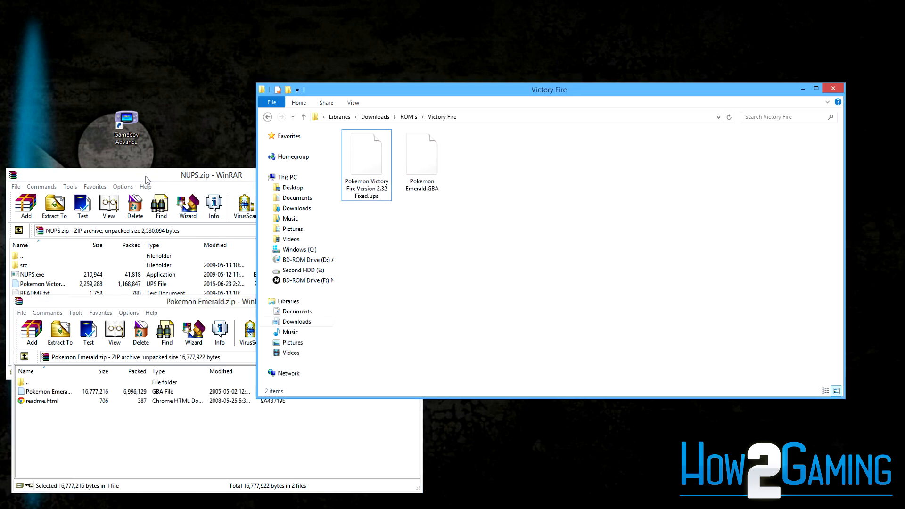
Run NUPS.exe from the NUPS.zip archive
left_click(33, 275)
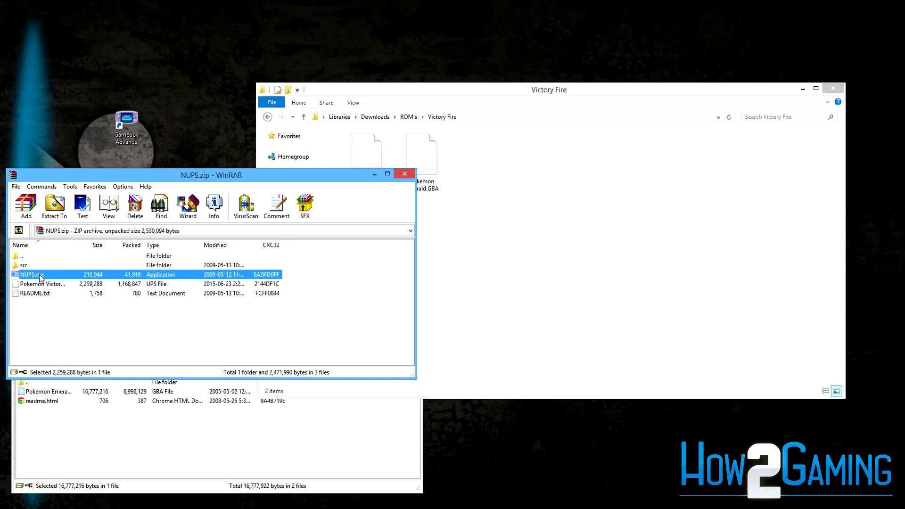
double_click(28, 274)
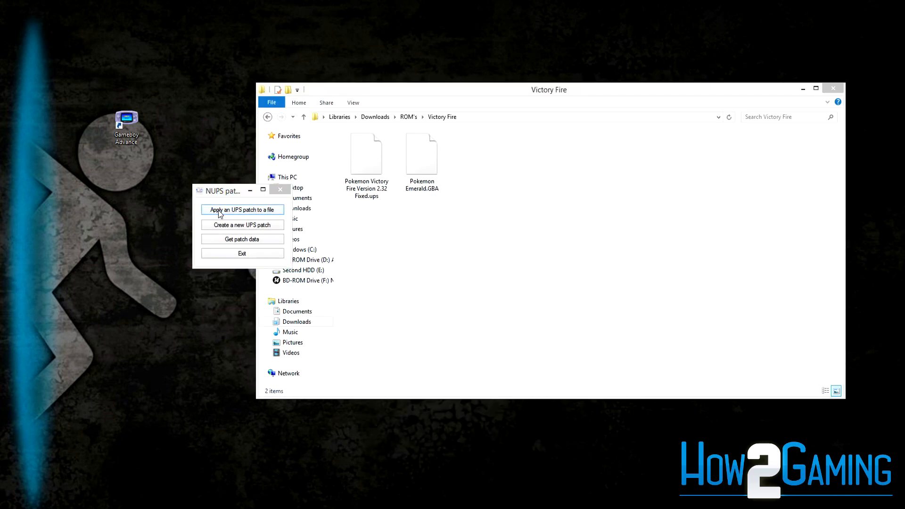
Patch Pokemon Emerald.GBA with the Victory Fire .ups file and confirm the done message
left_click(242, 209)
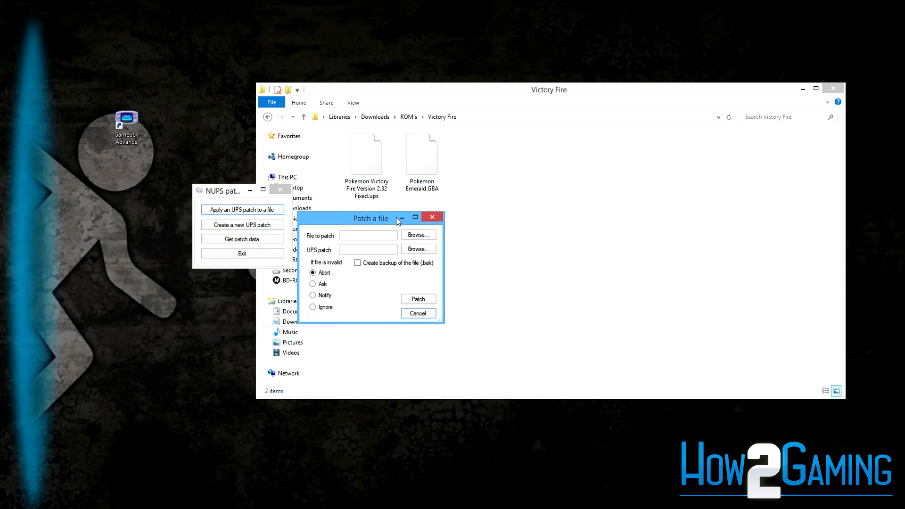
left_click(418, 234)
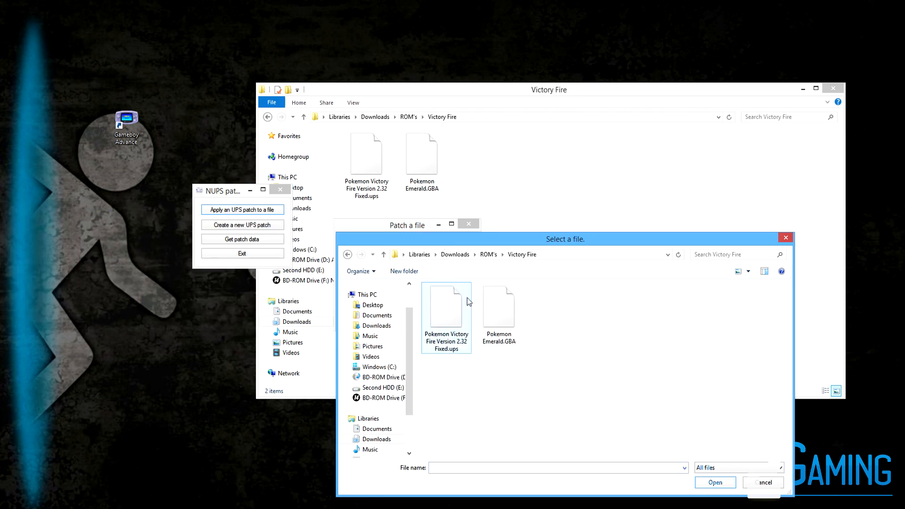
left_click(714, 483)
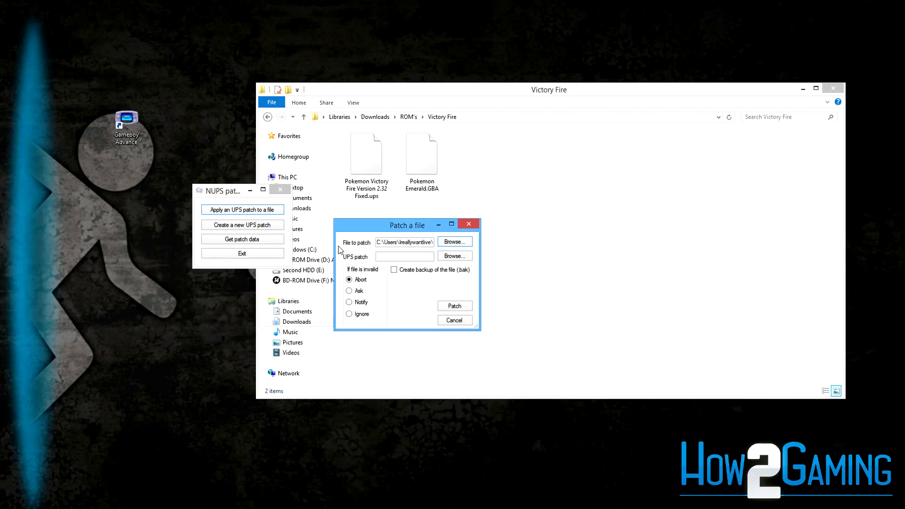
left_click(454, 256)
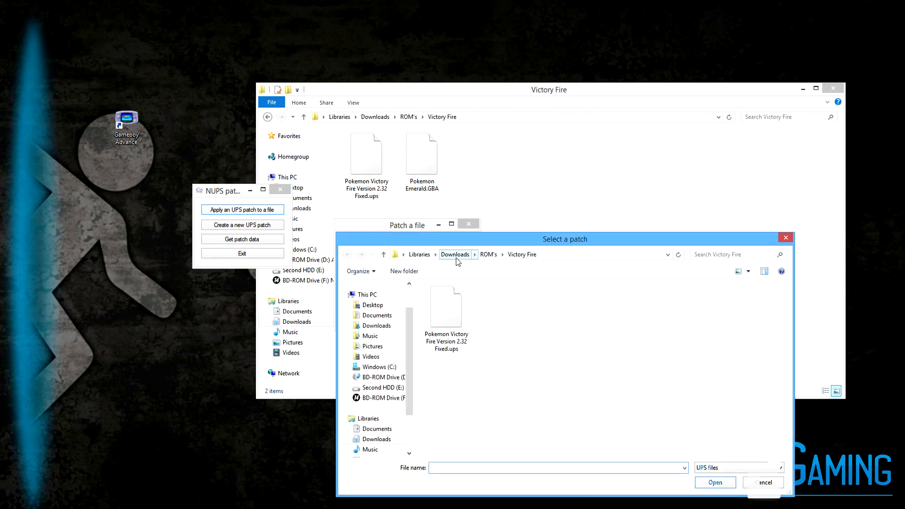
mouse_move(450, 319)
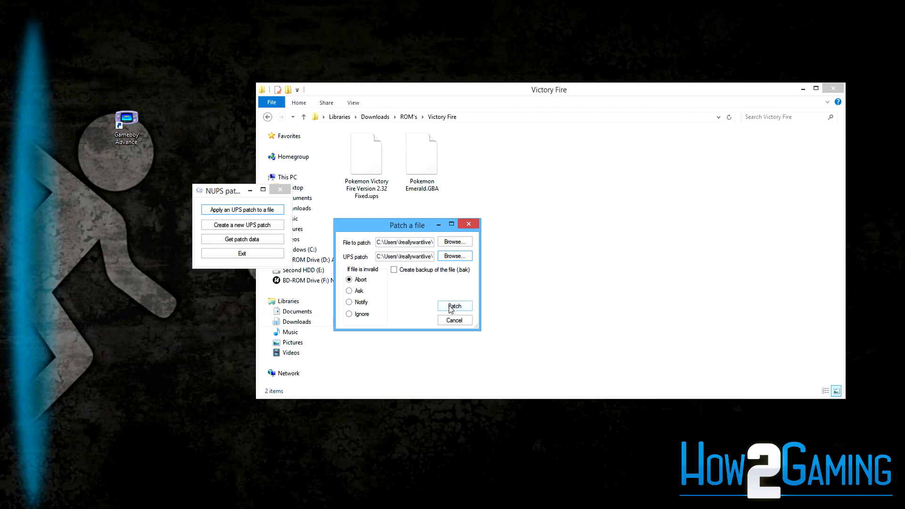
left_click(454, 305)
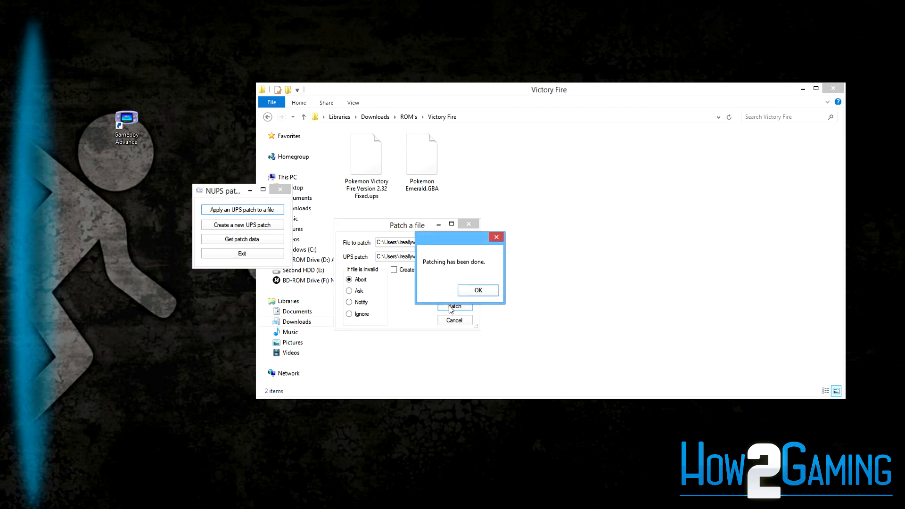
left_click(478, 290)
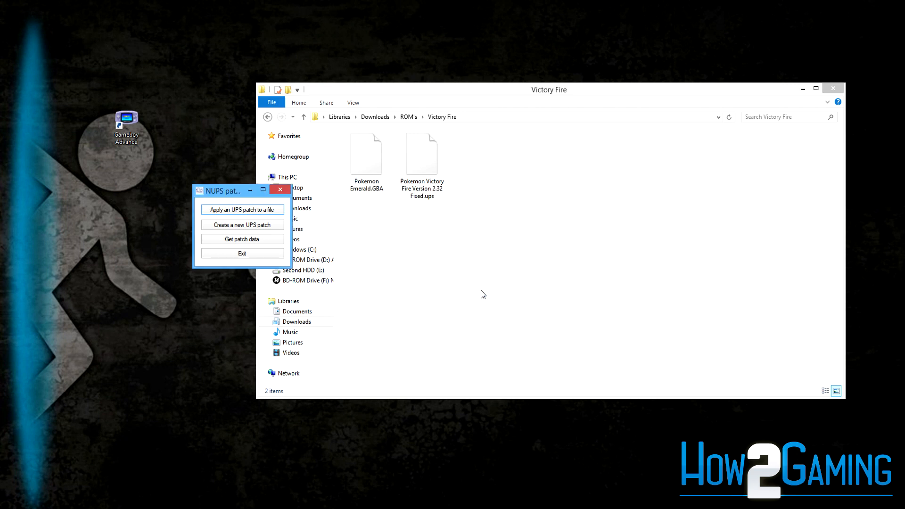
mouse_move(117, 129)
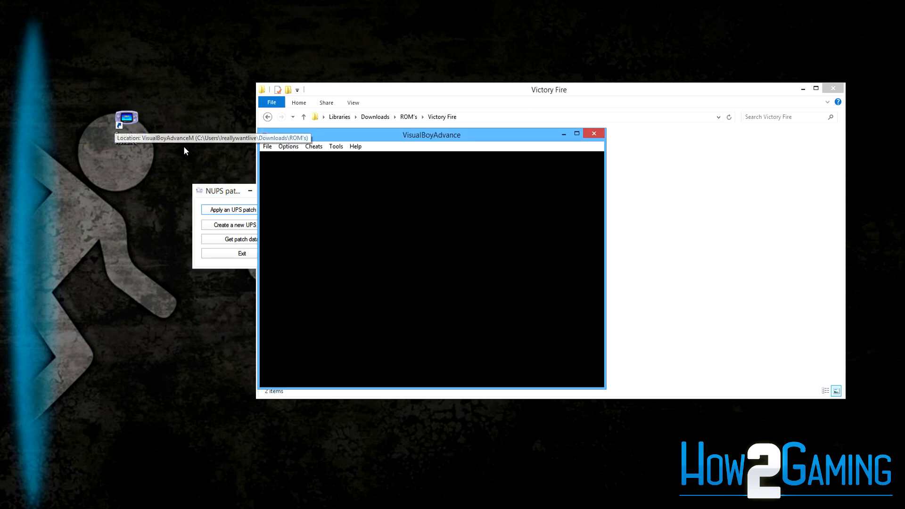
Load Pokemon Emerald.GBA from the Victory Fire folder via File > Open GBA
left_click(267, 146)
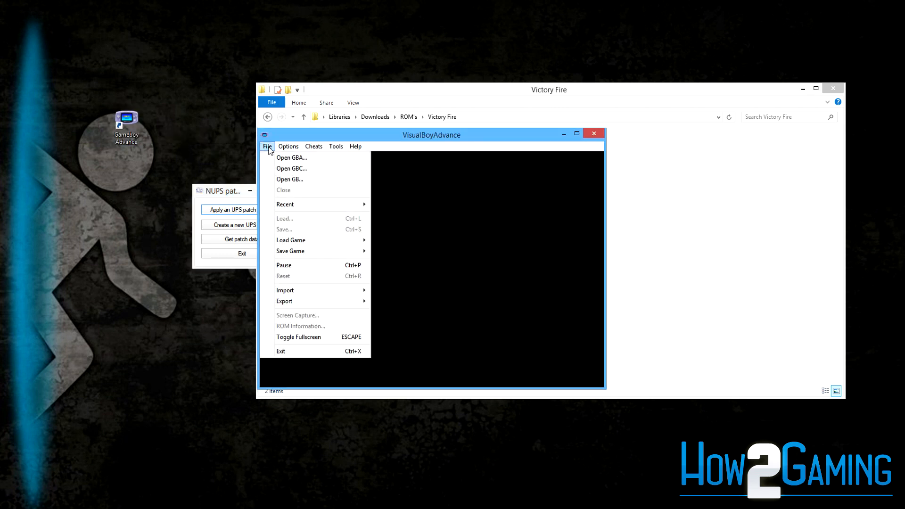
mouse_move(274, 159)
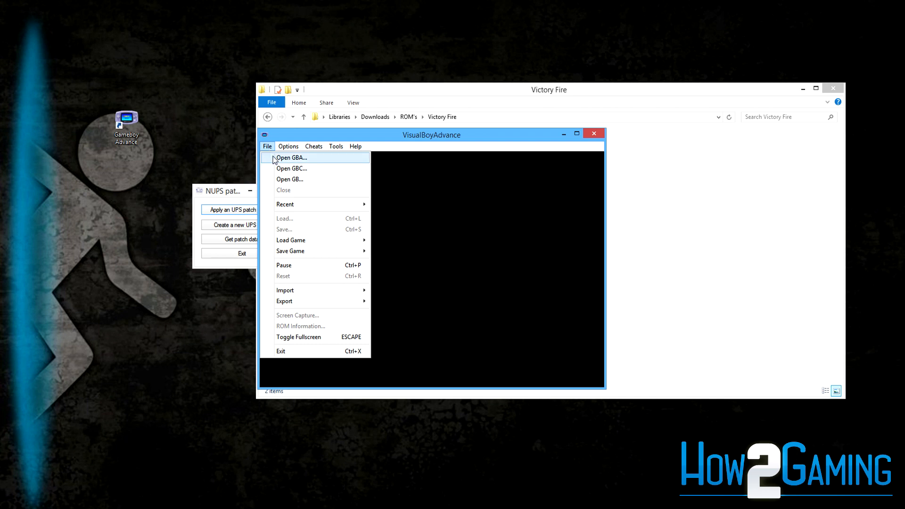
left_click(292, 159)
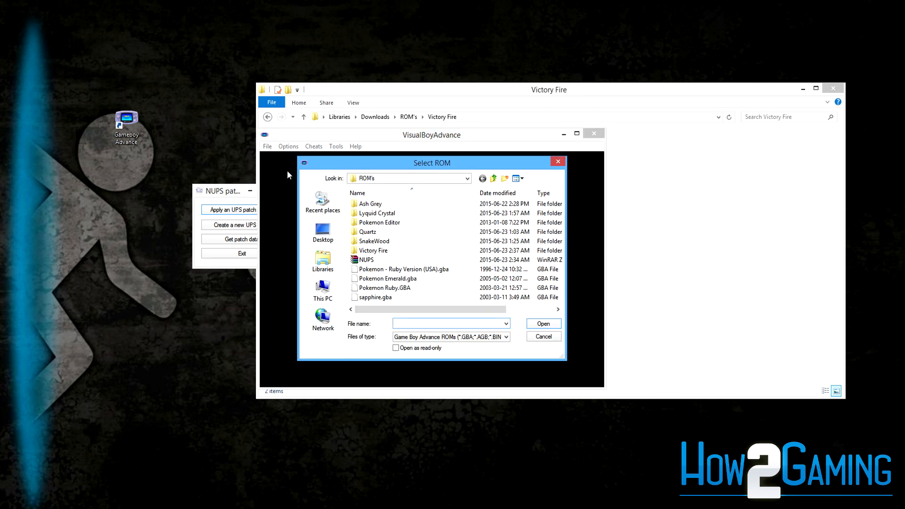
double_click(373, 251)
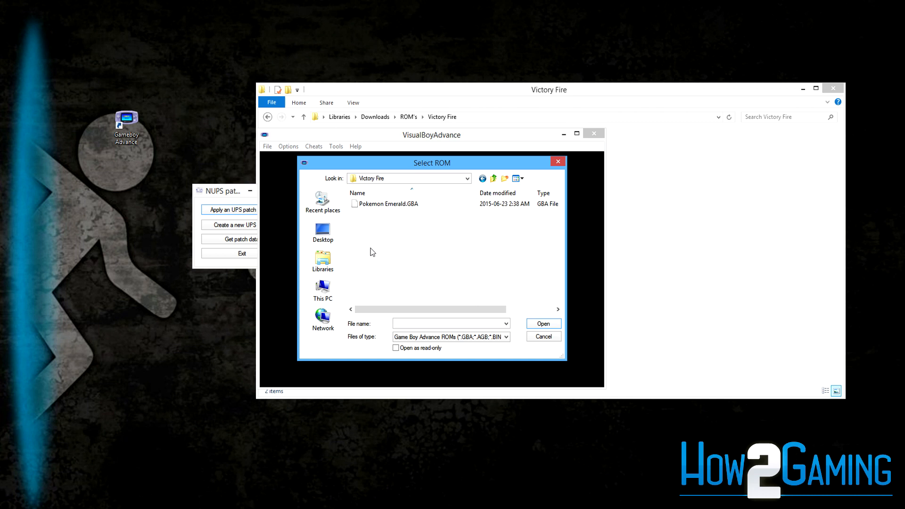
left_click(388, 204)
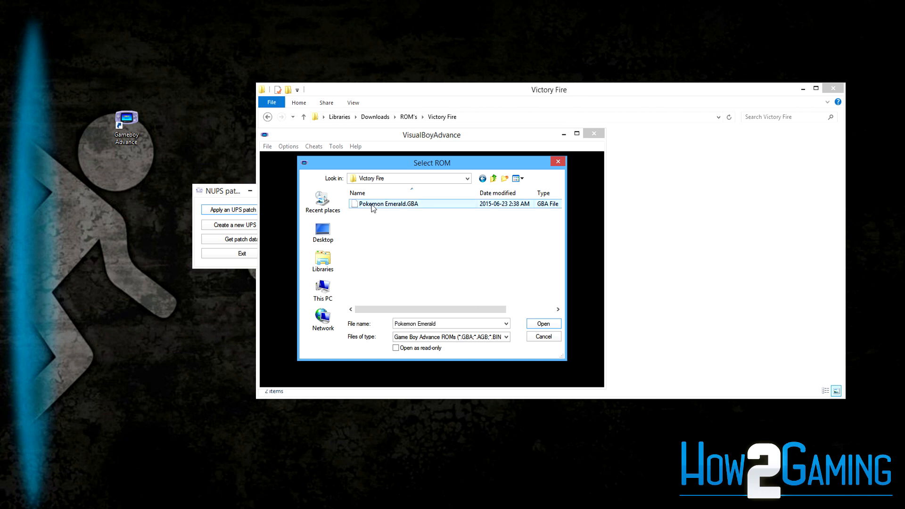
left_click(542, 323)
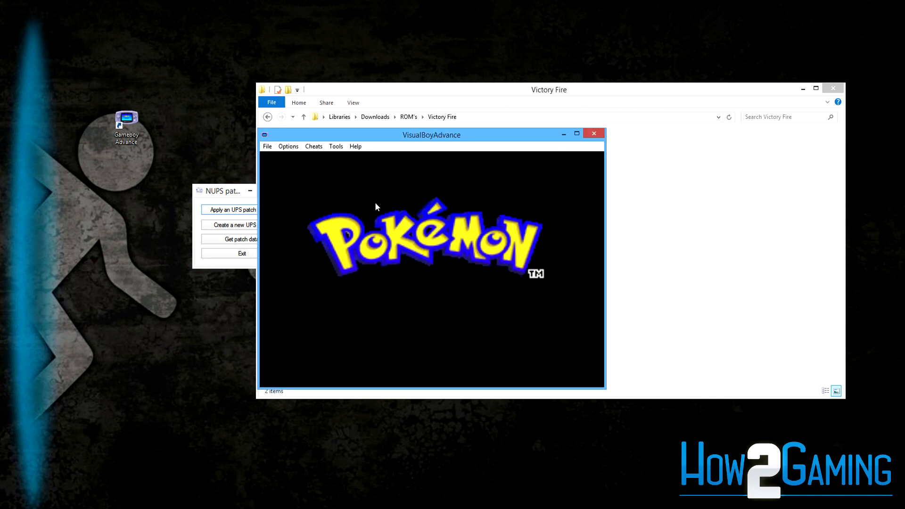